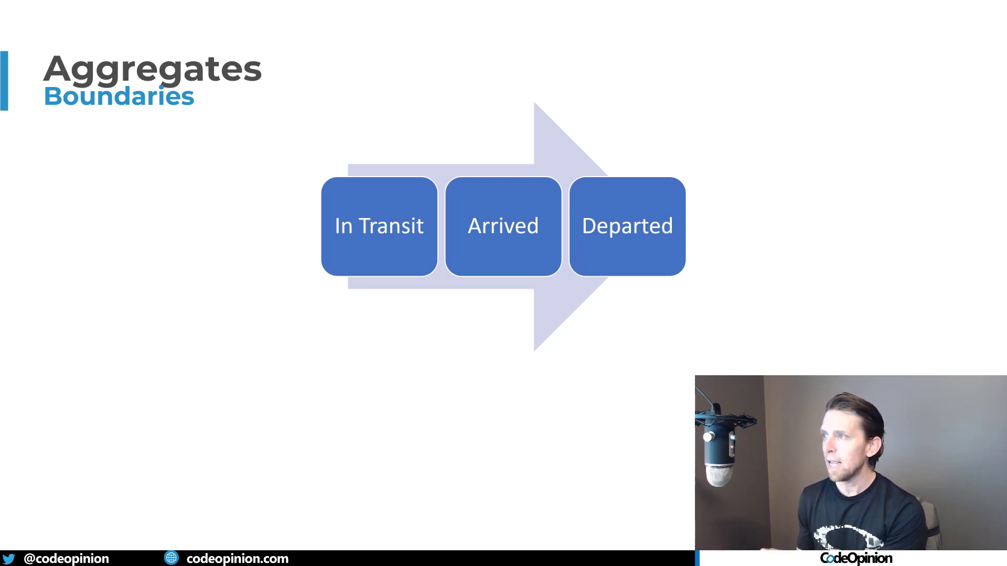
mouse_move(950, 309)
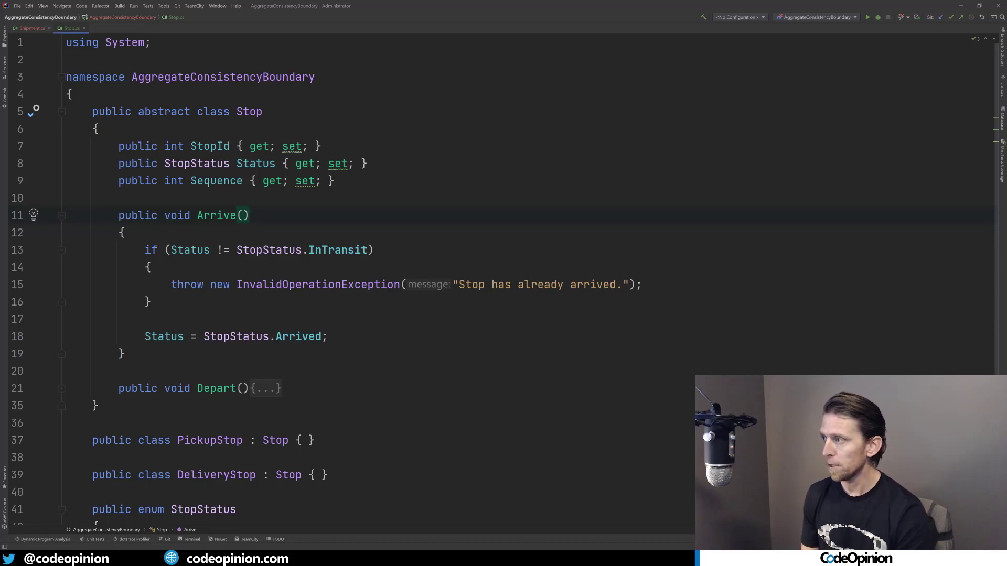
- Scroll through Stop.cs to view Depart's already-departed and not-arrived checks and the StopStatus enum
scroll("down", 3)
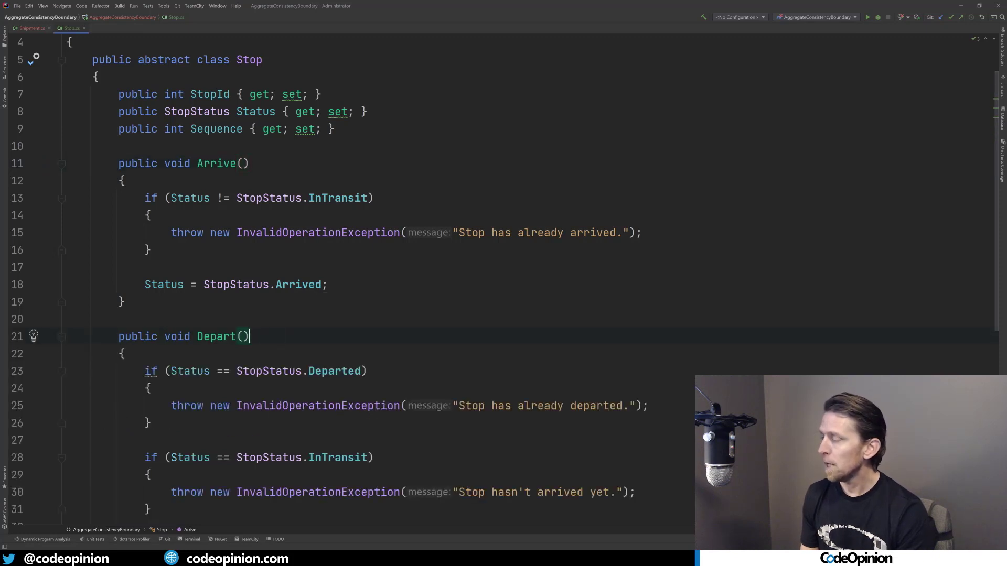
scroll("down", 3)
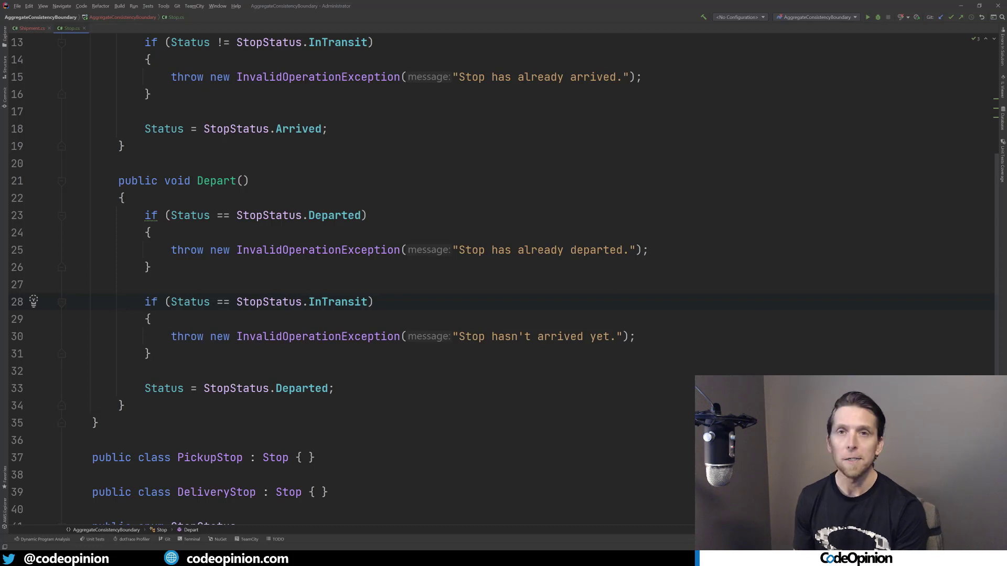
scroll("down", 3)
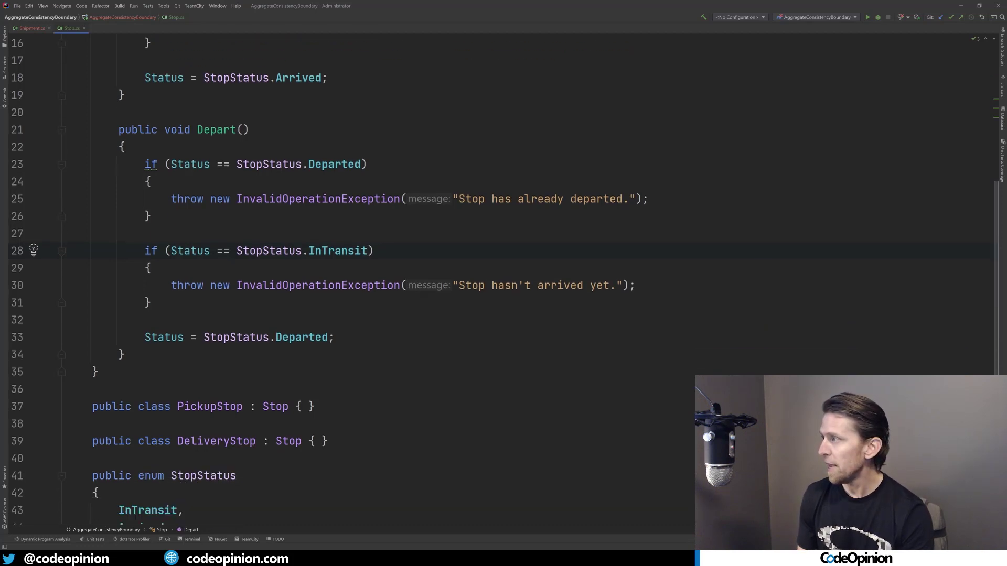
scroll("down", 3)
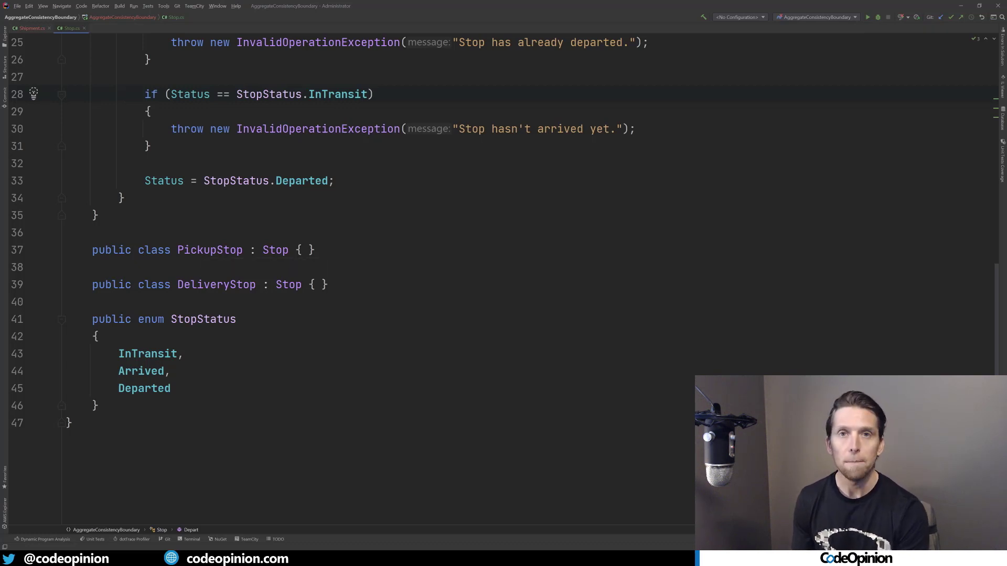
scroll("up", 3)
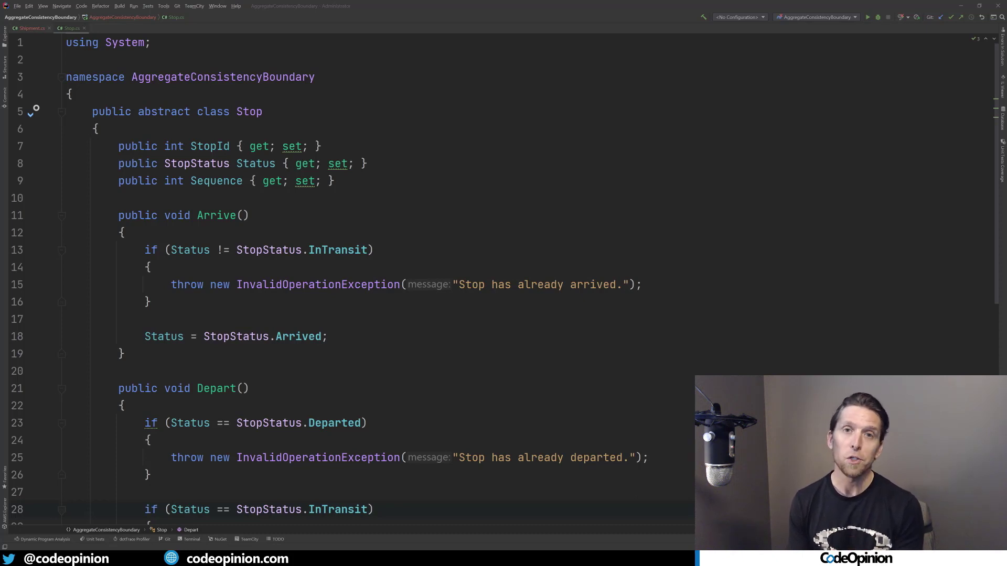
- Expand Shipment's Arrive(int stopId) and navigate from currentStop.Arrive() to Stop.Arrive
left_click(29, 28)
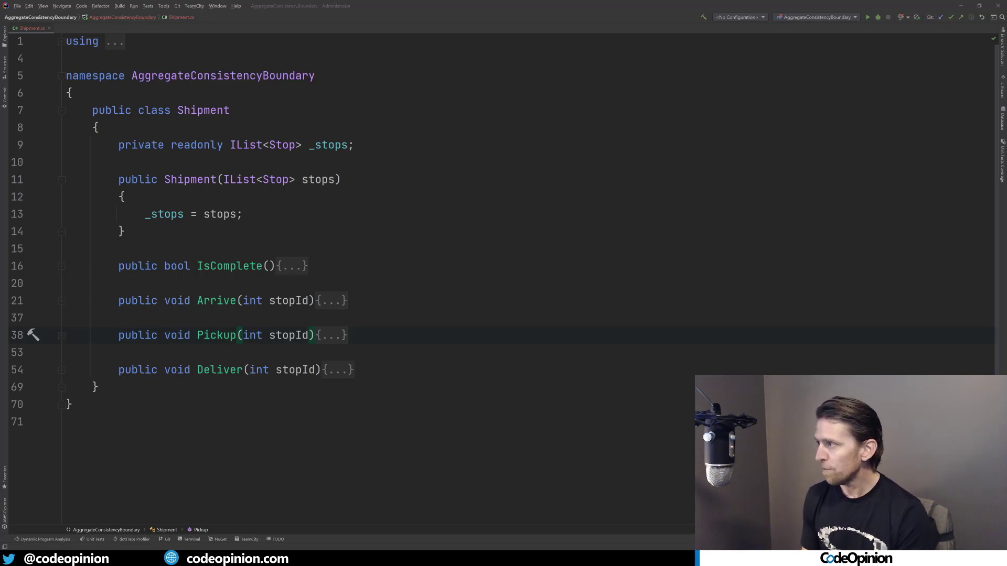
mouse_move(335, 304)
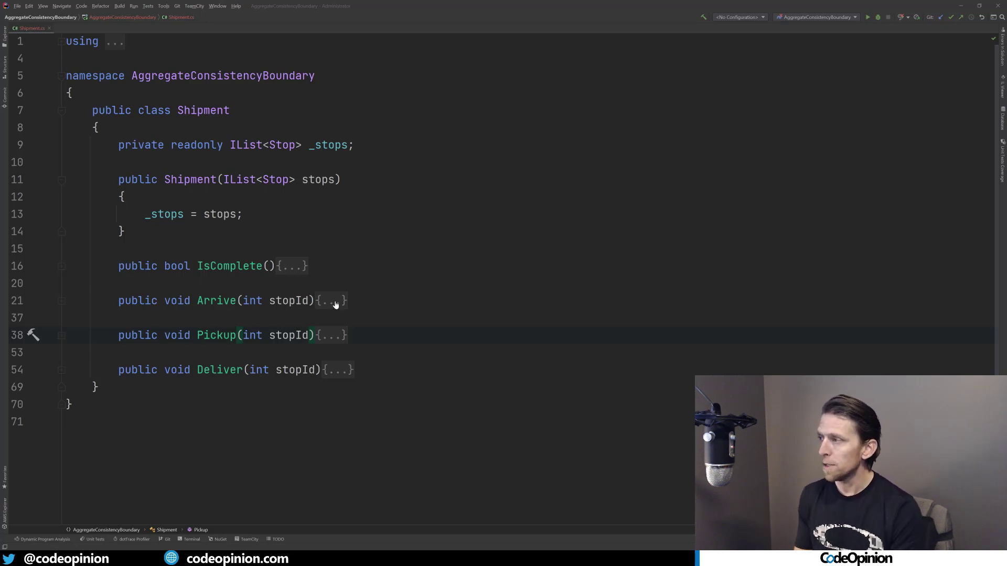
left_click(334, 301)
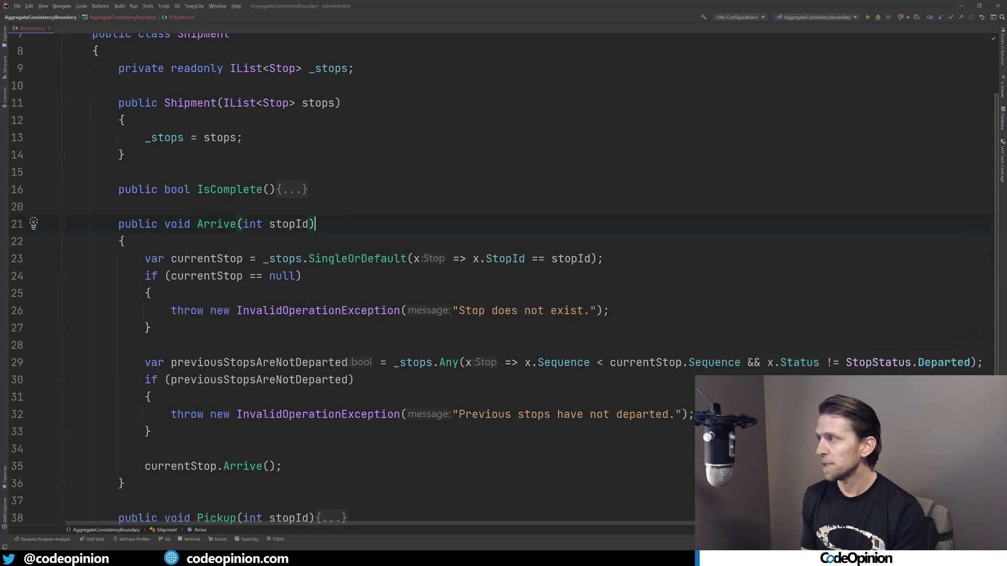
scroll("down", 3)
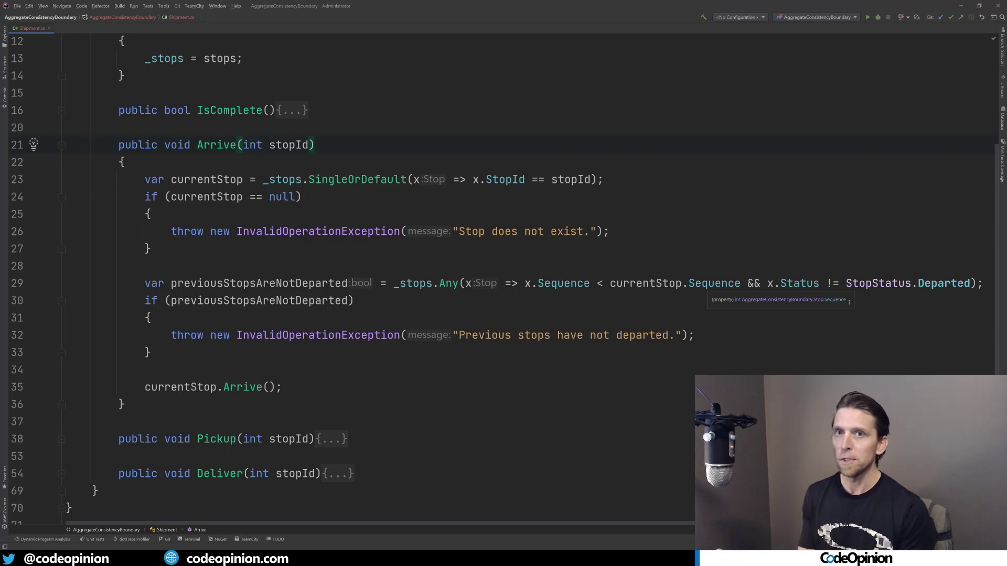
left_click(314, 145)
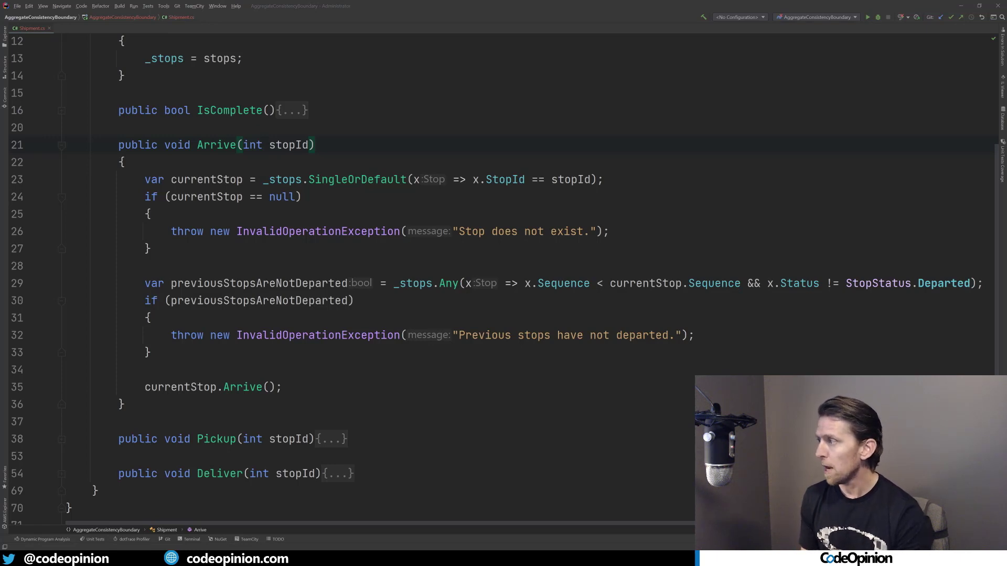
mouse_move(242, 387)
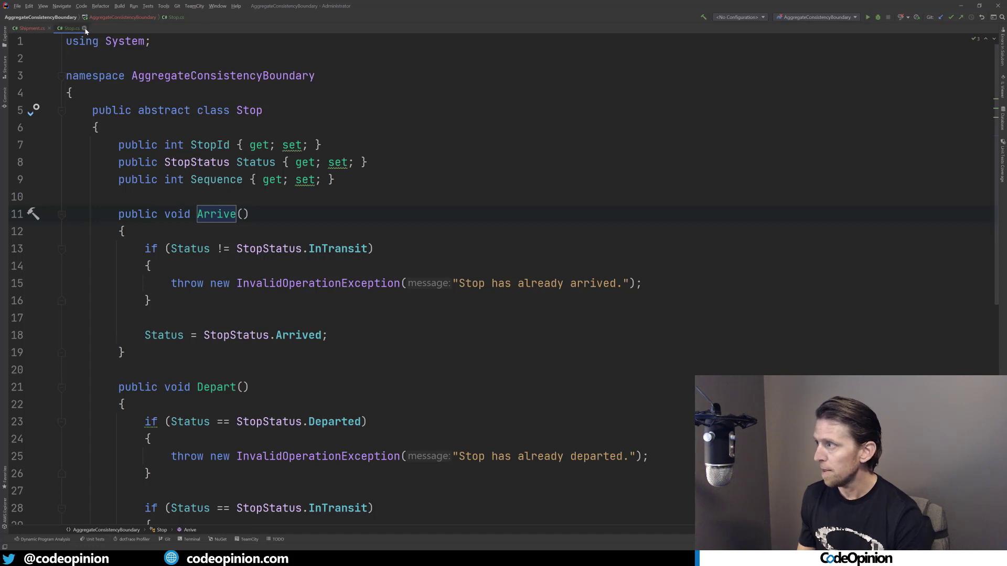
- Return to Shipment.cs and expand the Pickup method to review its stop checks
left_click(29, 27)
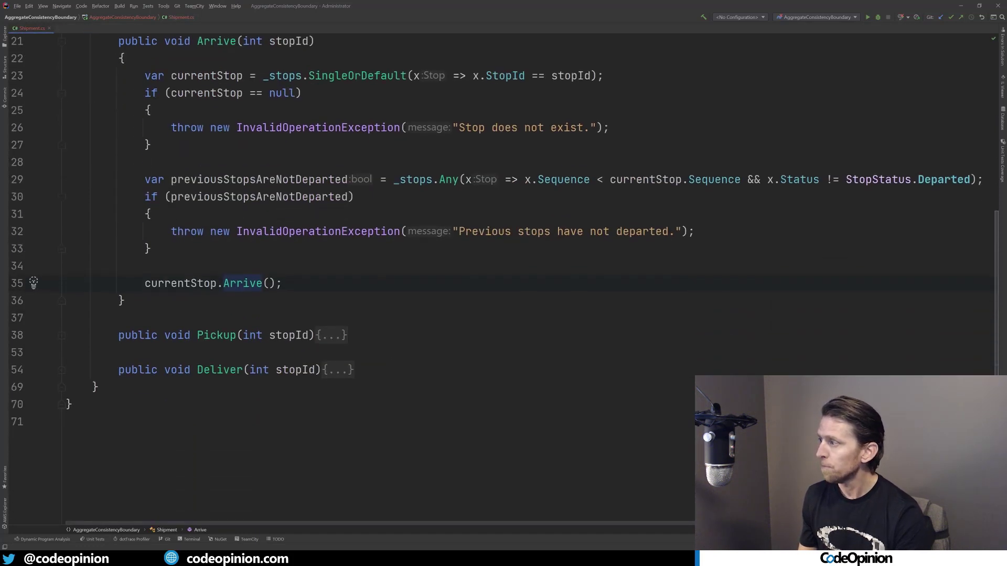
left_click(339, 335)
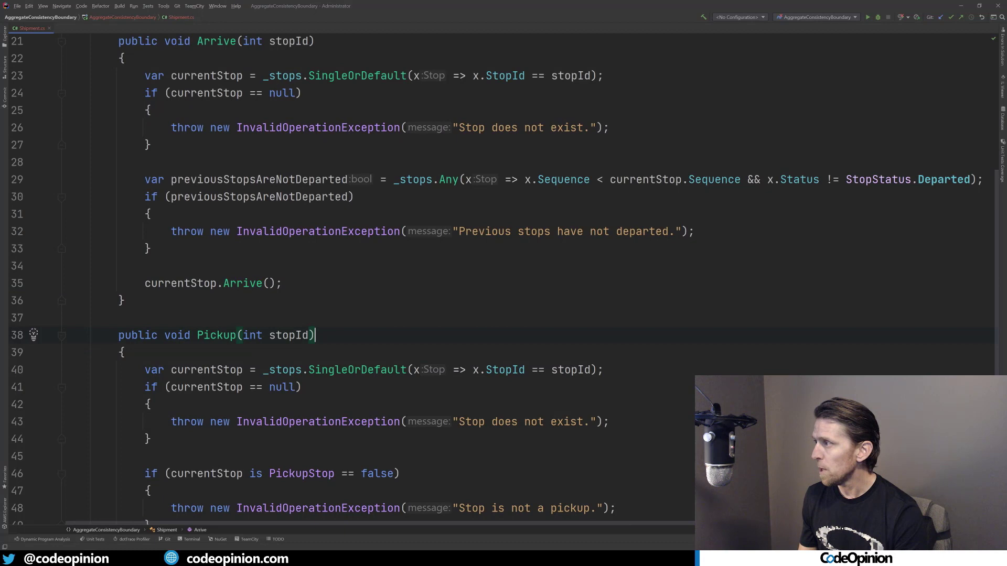
scroll("down", 3)
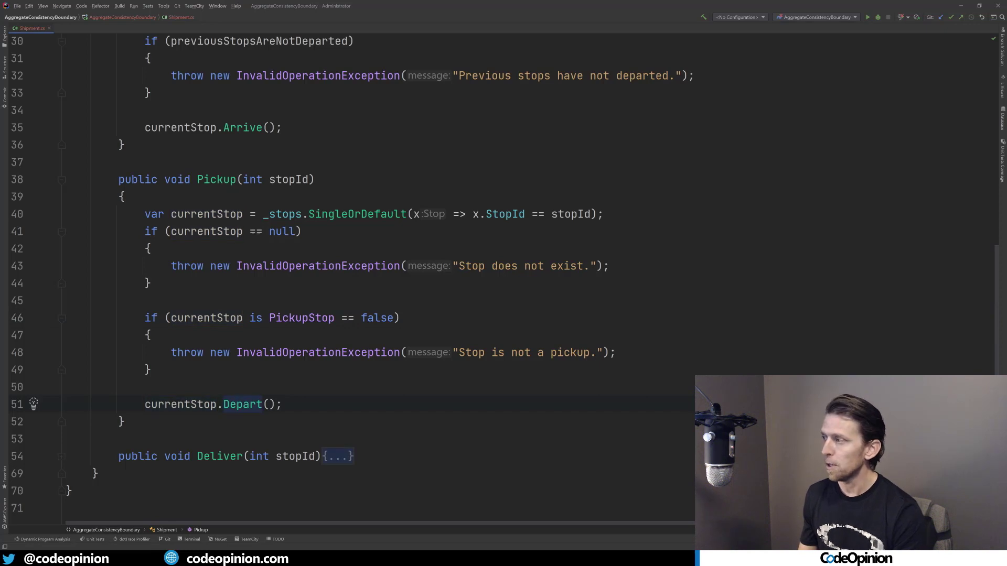
scroll("down", 3)
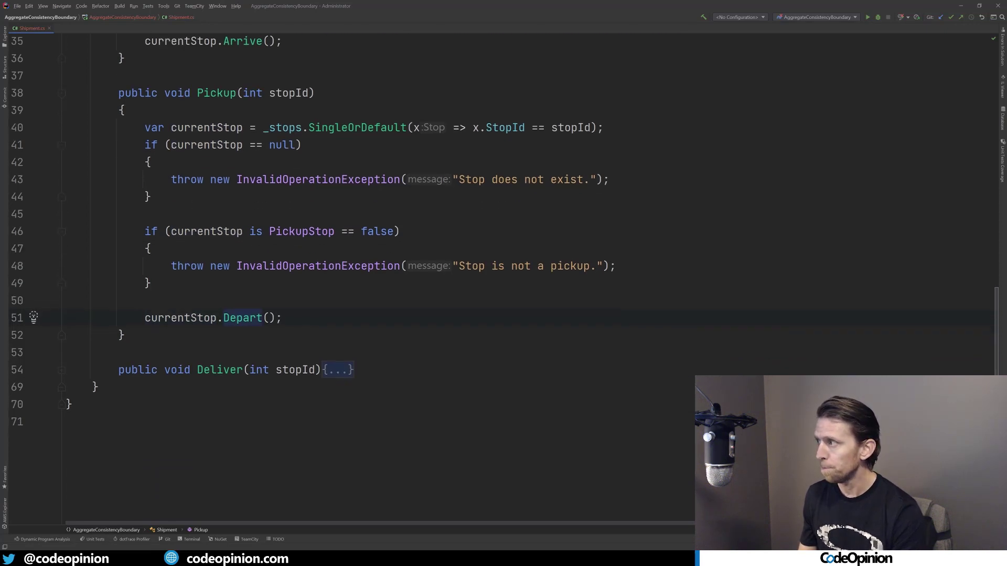
- Review the Deliver method, then switch to the Tests.cs xUnit test class
left_click(337, 369)
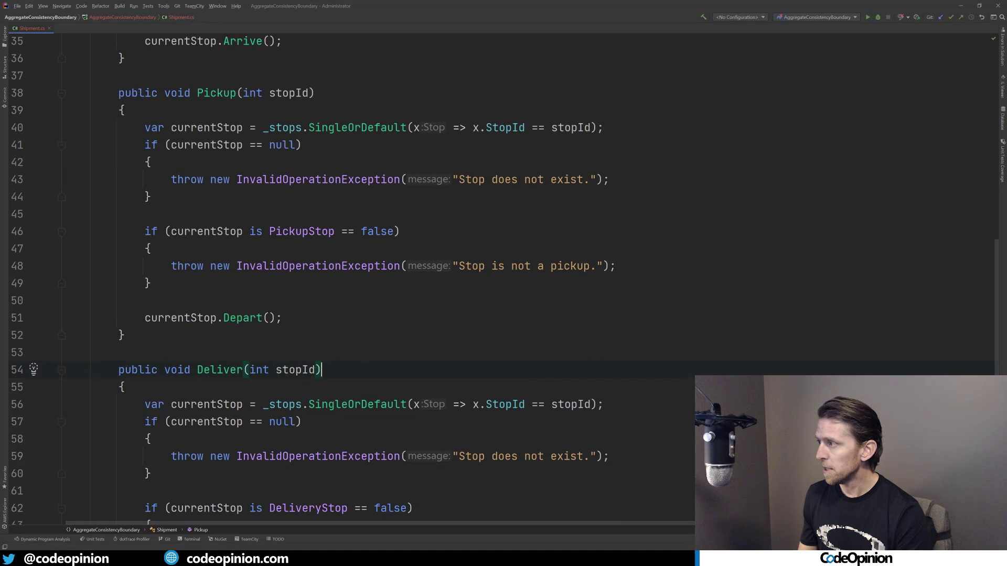
scroll("down", 3)
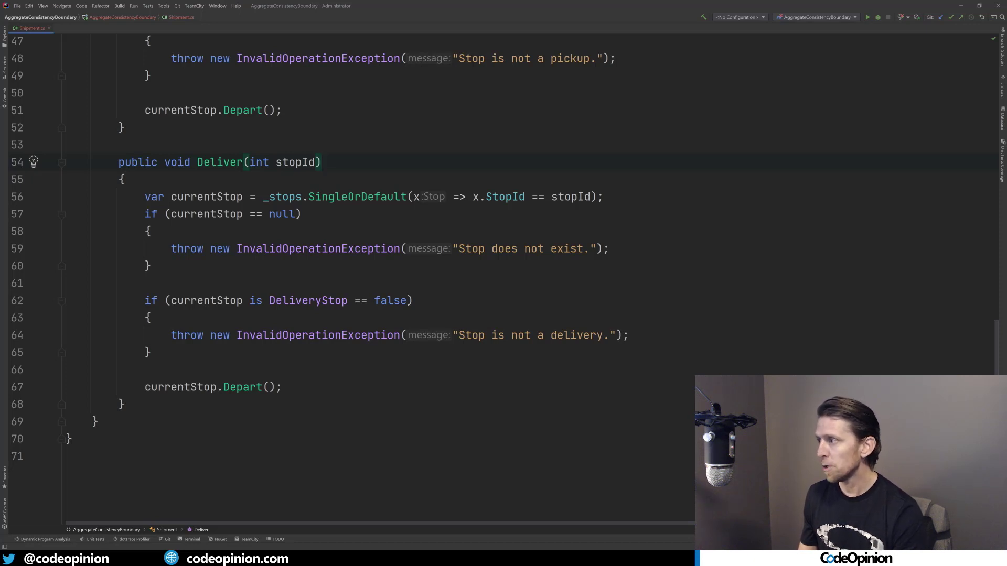
left_click(322, 161)
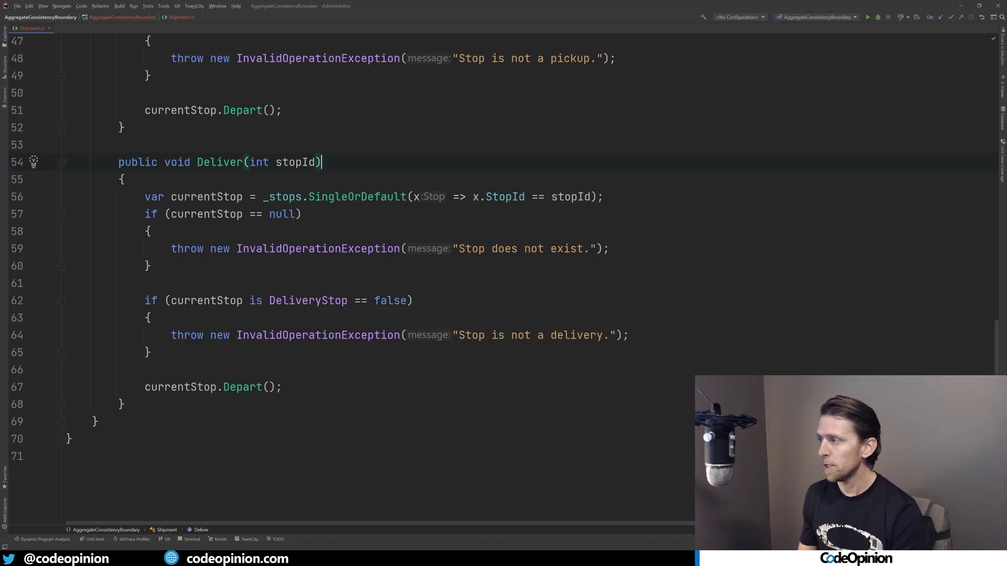
left_click(67, 27)
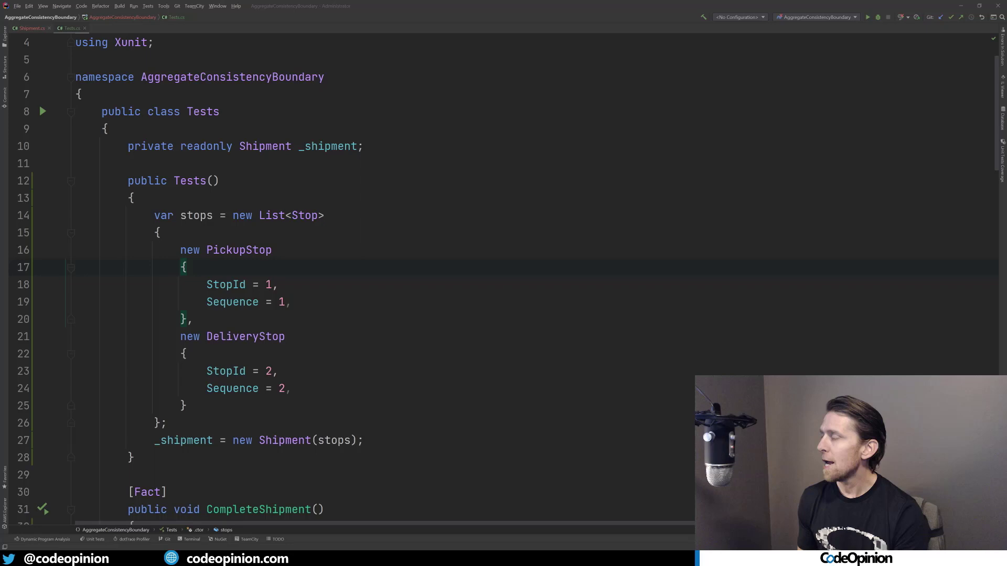
left_click(272, 146)
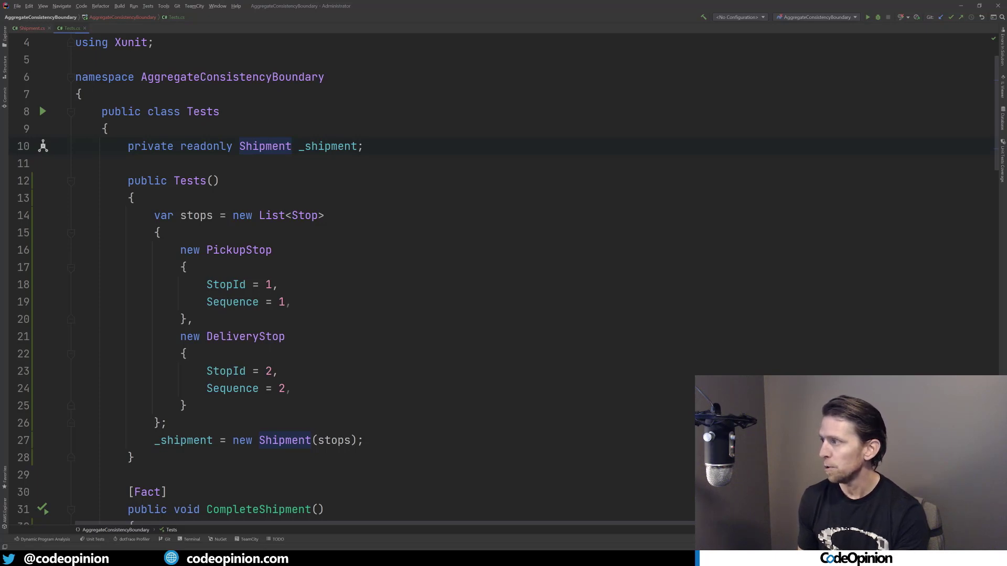
scroll("down", 3)
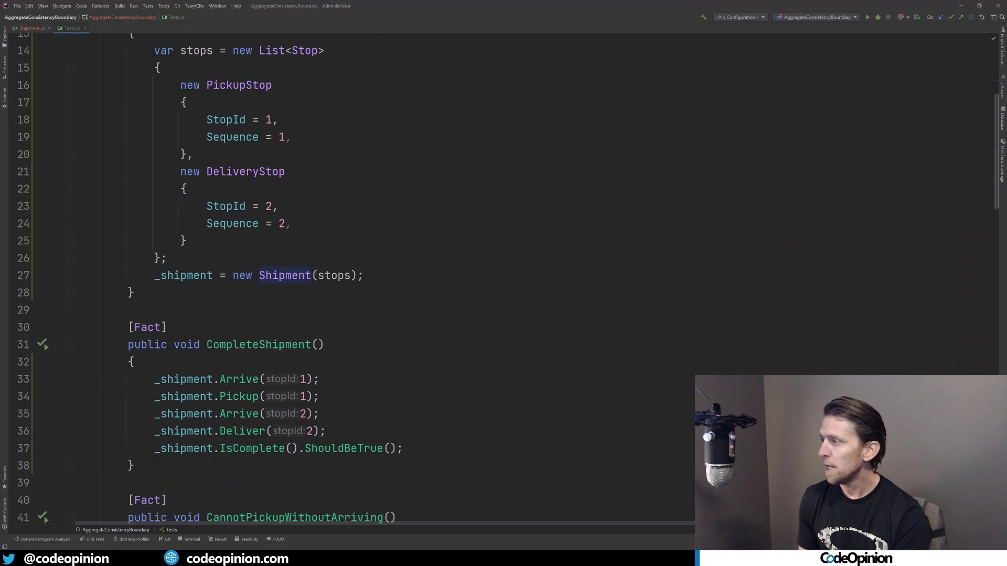
scroll("down", 3)
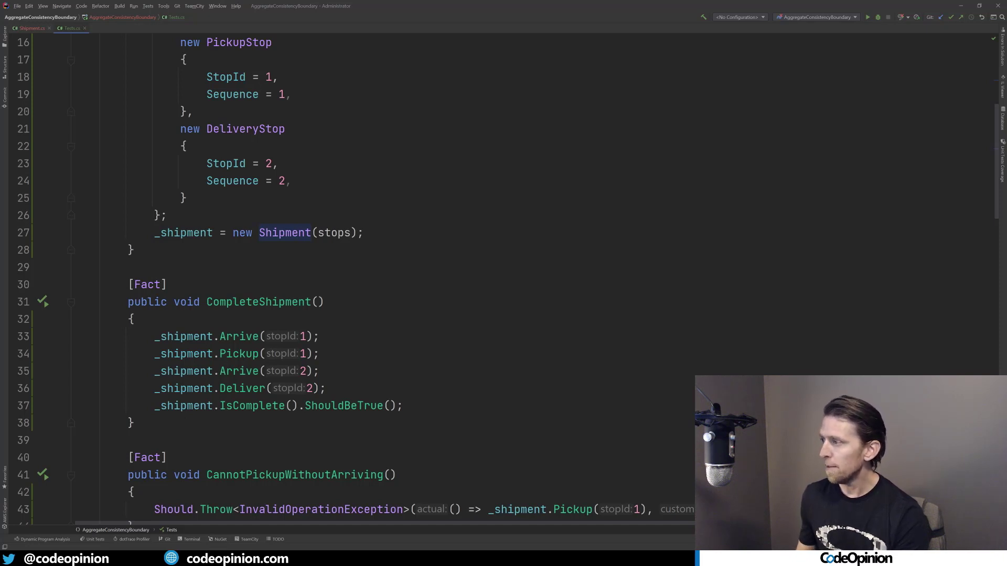
mouse_move(250, 405)
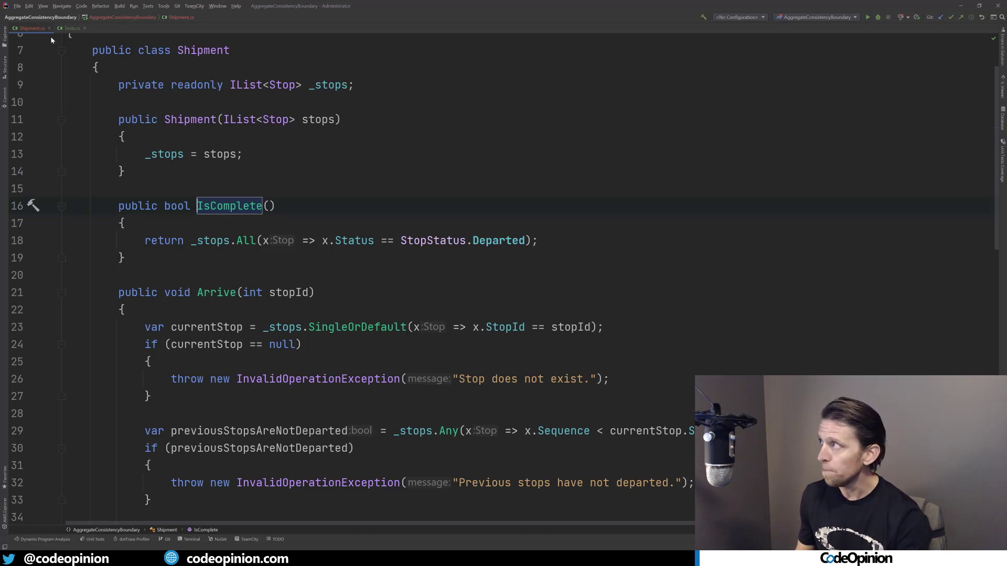
left_click(71, 27)
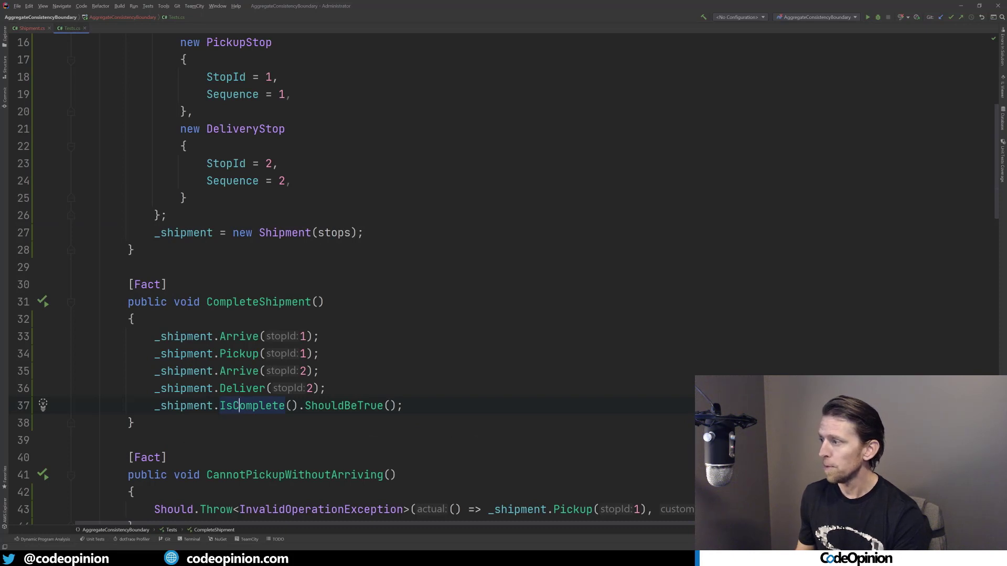
scroll("down", 3)
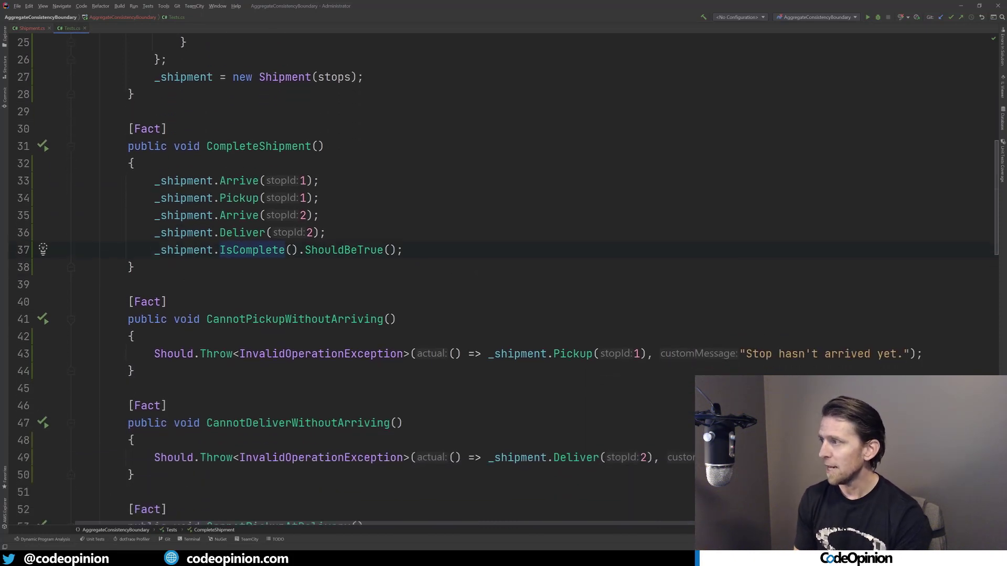
scroll("down", 3)
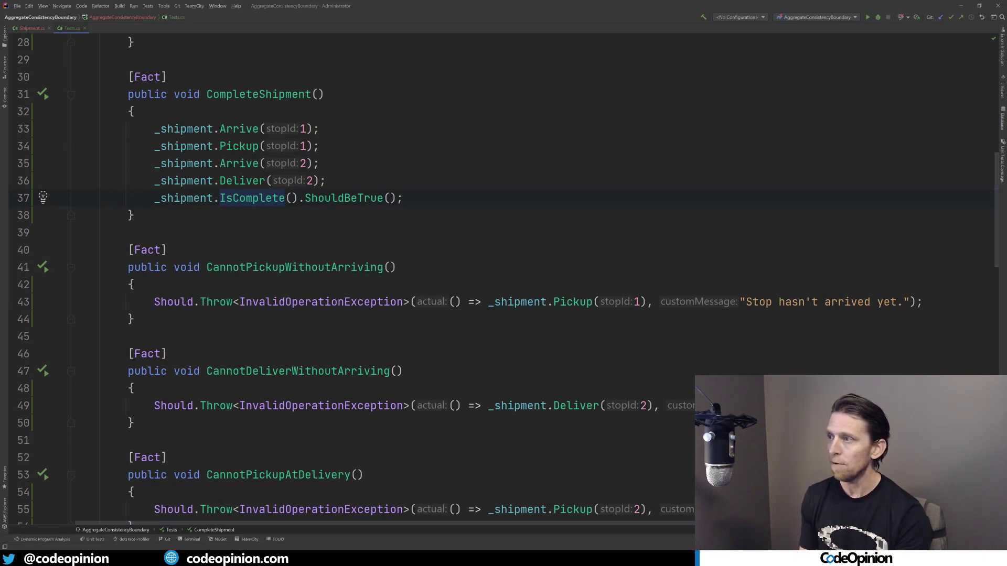
mouse_move(513, 302)
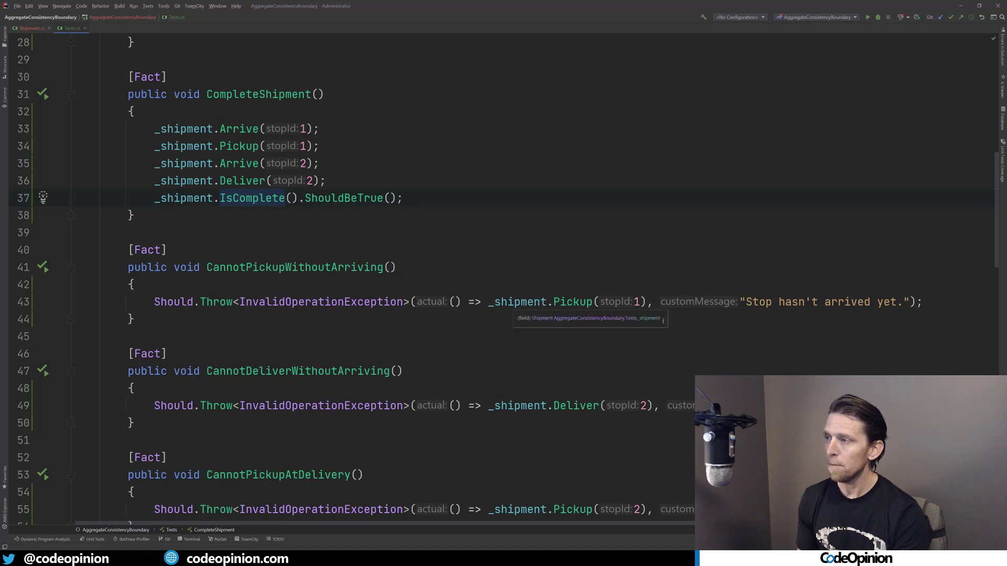
mouse_move(571, 302)
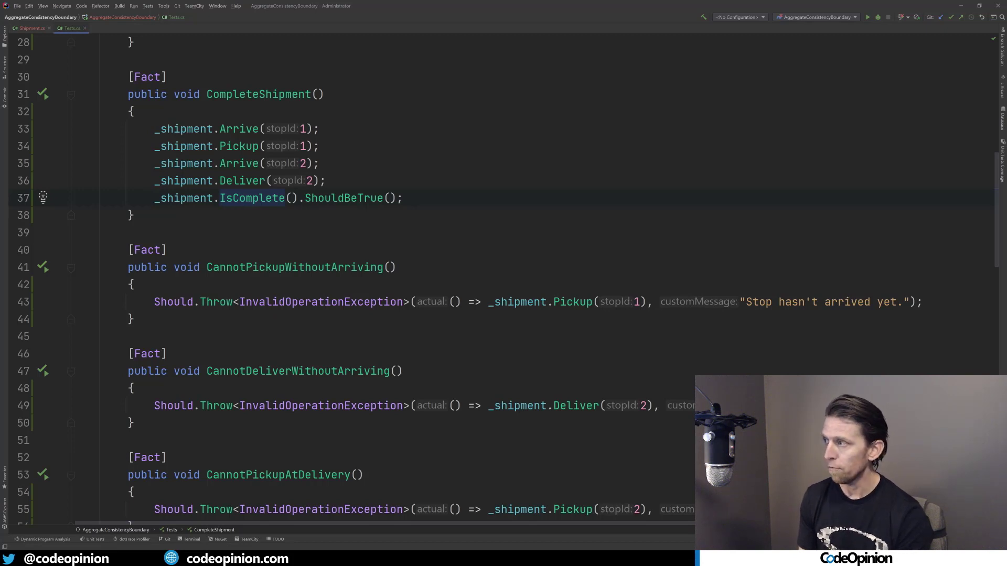
scroll("down", 3)
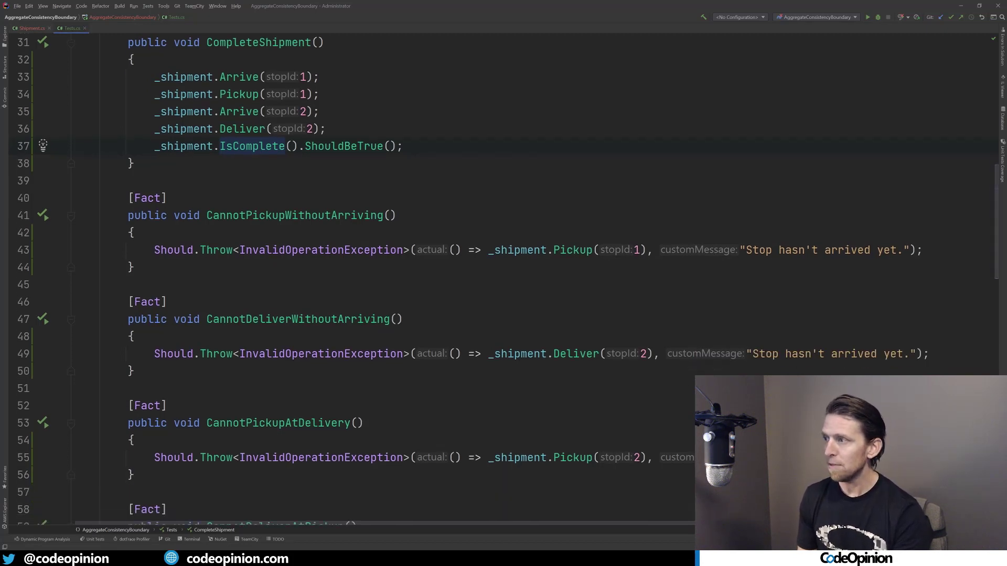
mouse_move(299, 319)
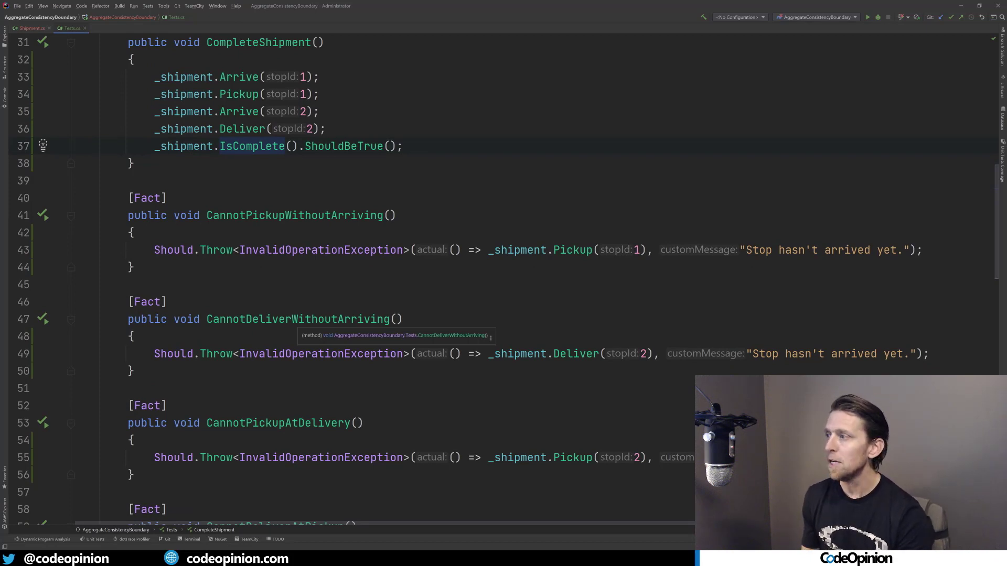
scroll("down", 3)
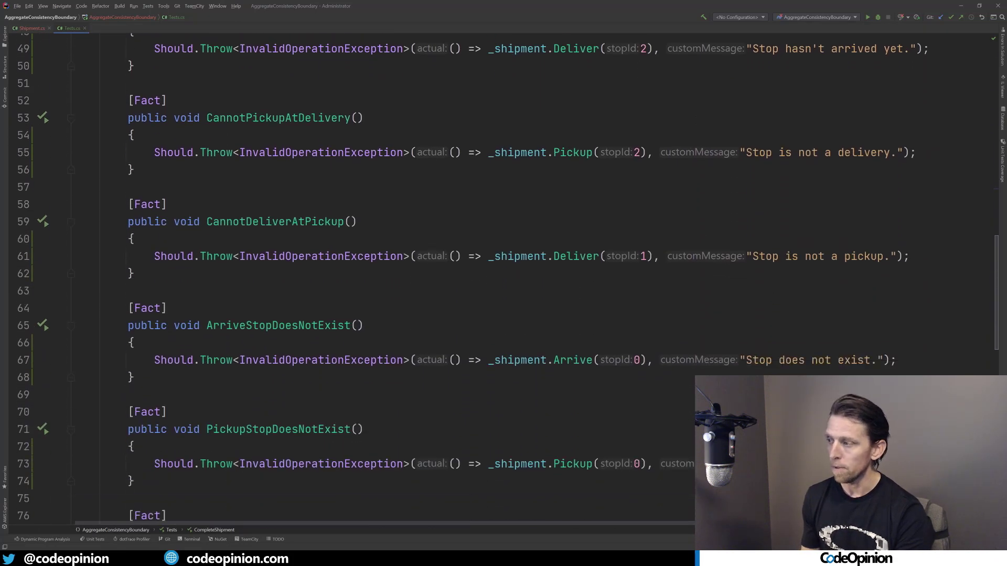